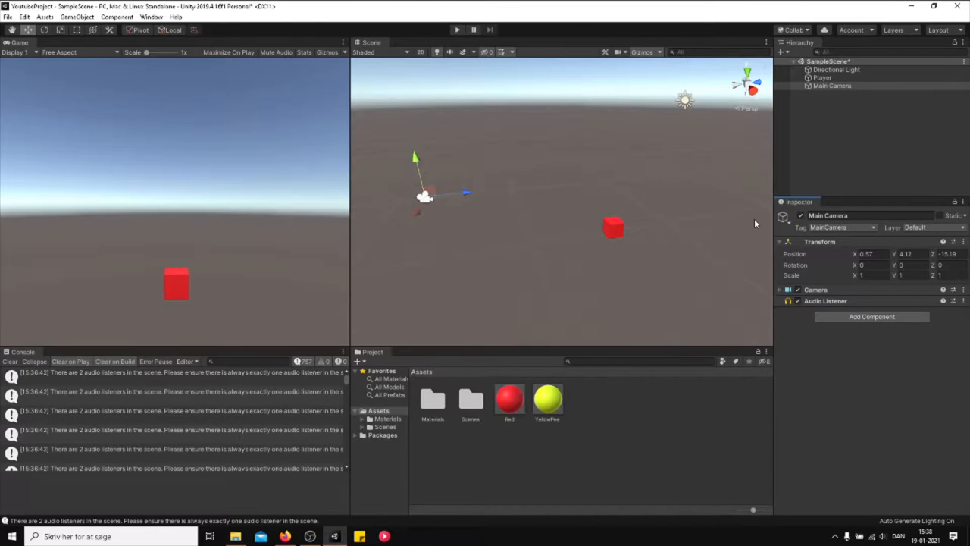
mouse_move(829, 99)
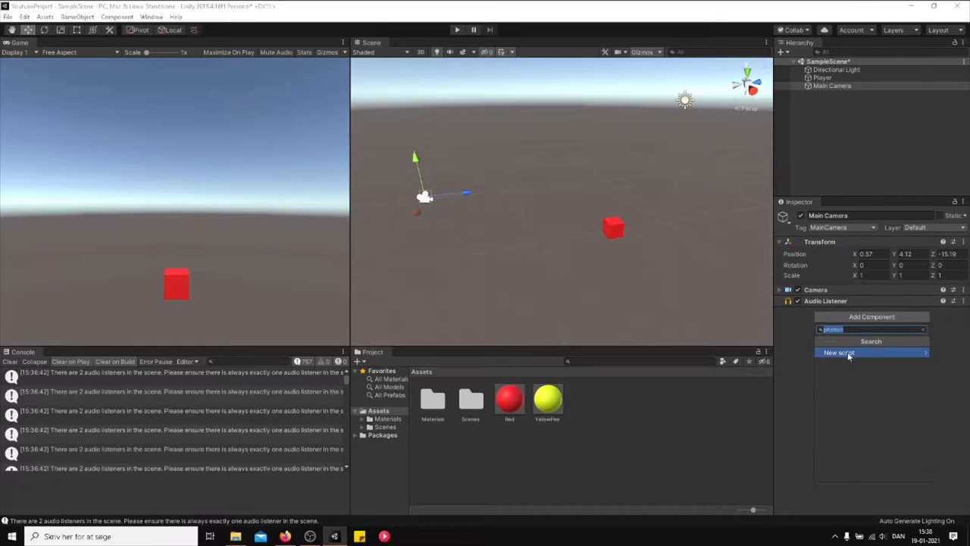
- Create a new CameraFollow C# script on the Main Camera and open it in the code editor
type("CameraFol")
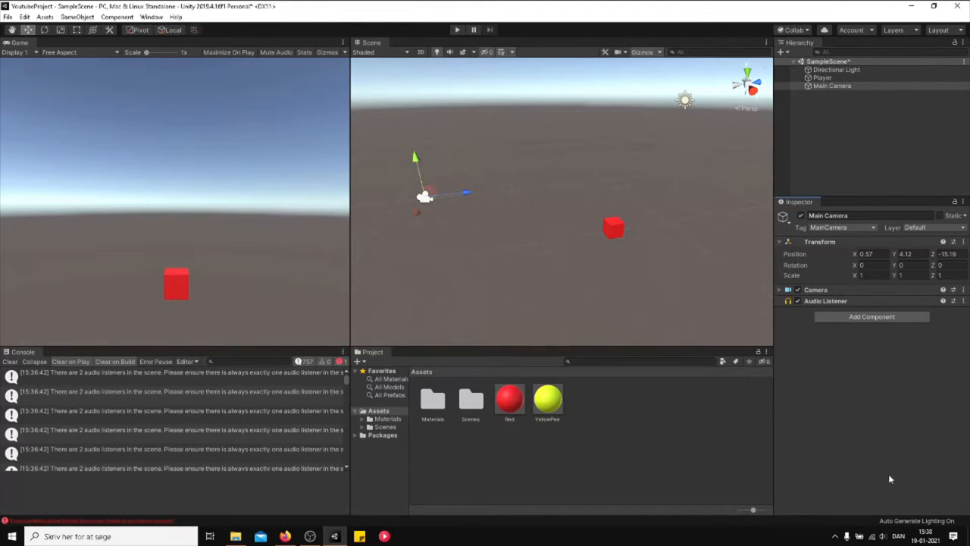
left_click(871, 316)
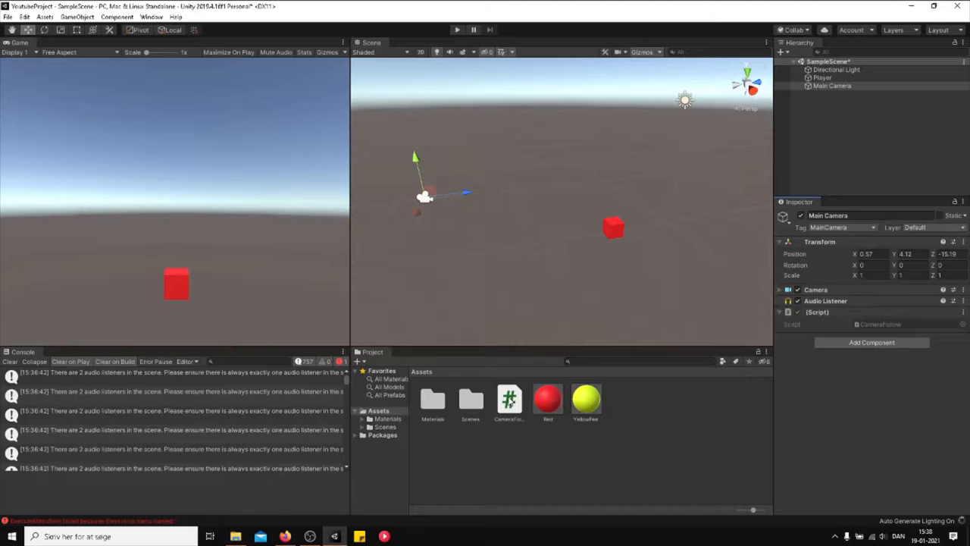
double_click(509, 399)
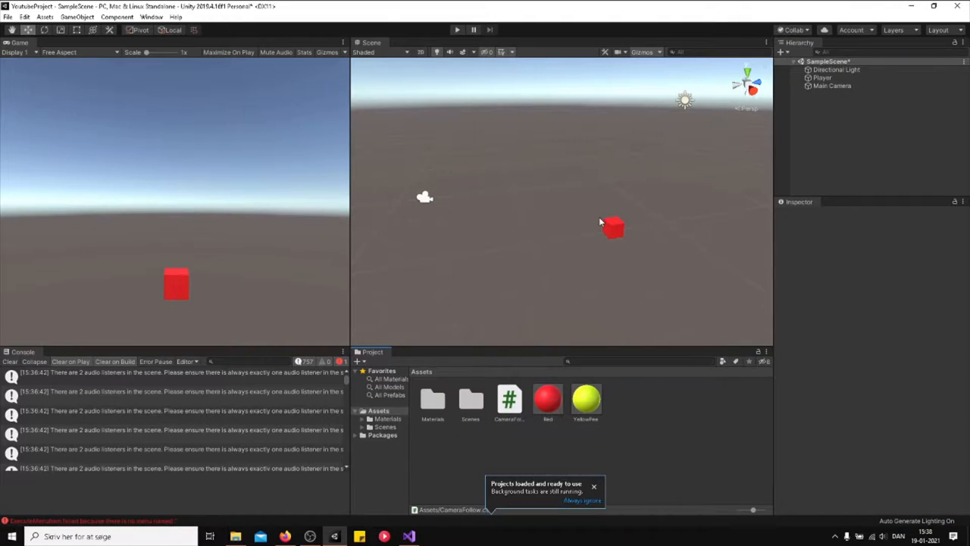
mouse_move(508, 216)
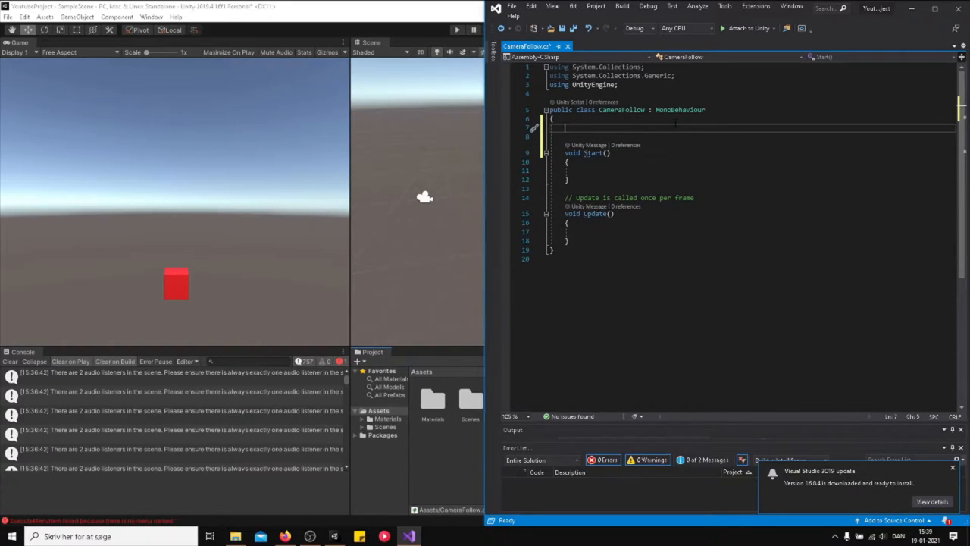
- Declare the field 'public Transform targetPlayer;' in CameraFollow
type("public")
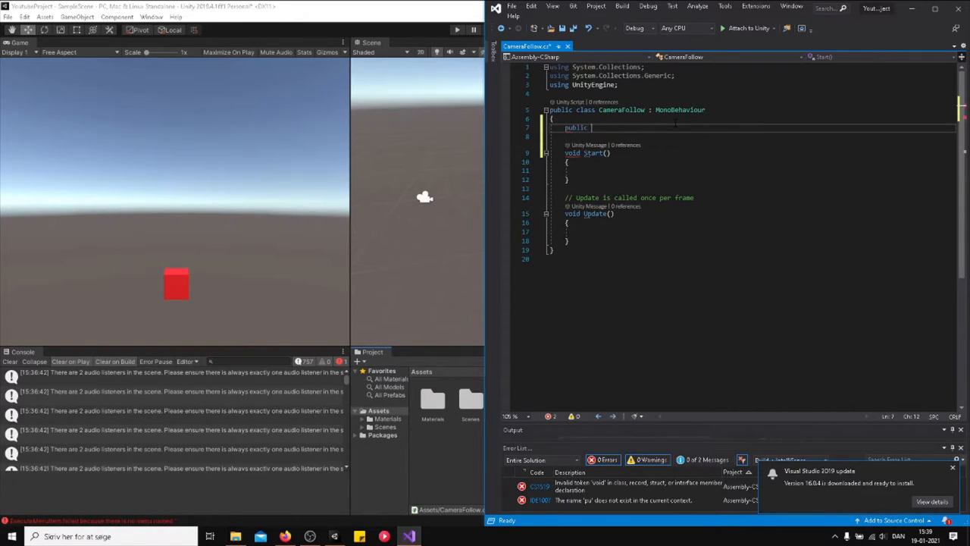
type("Transform target;")
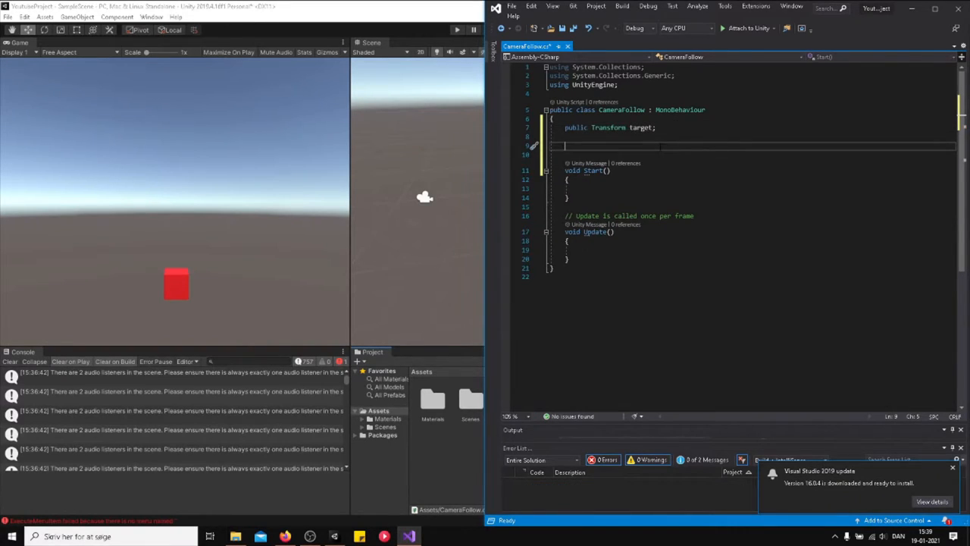
double_click(642, 128)
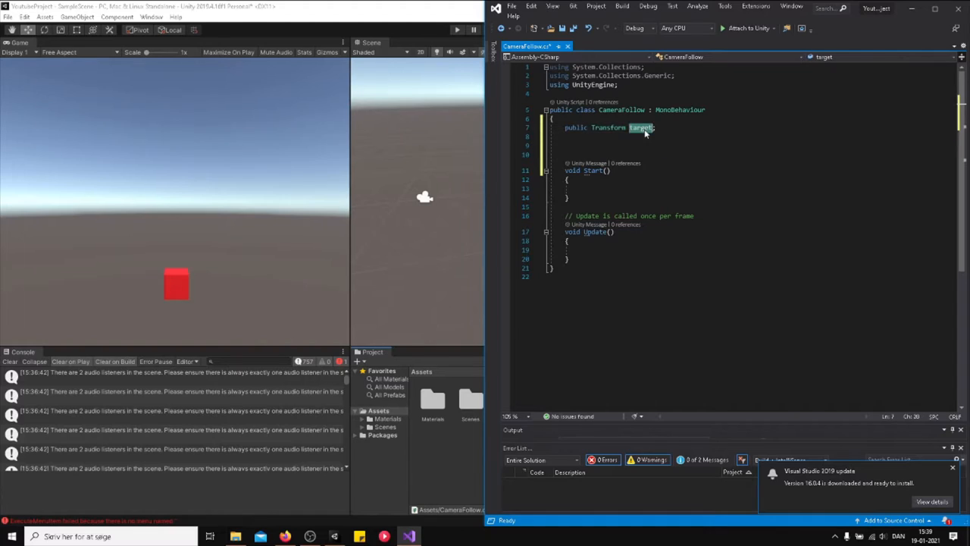
type("player")
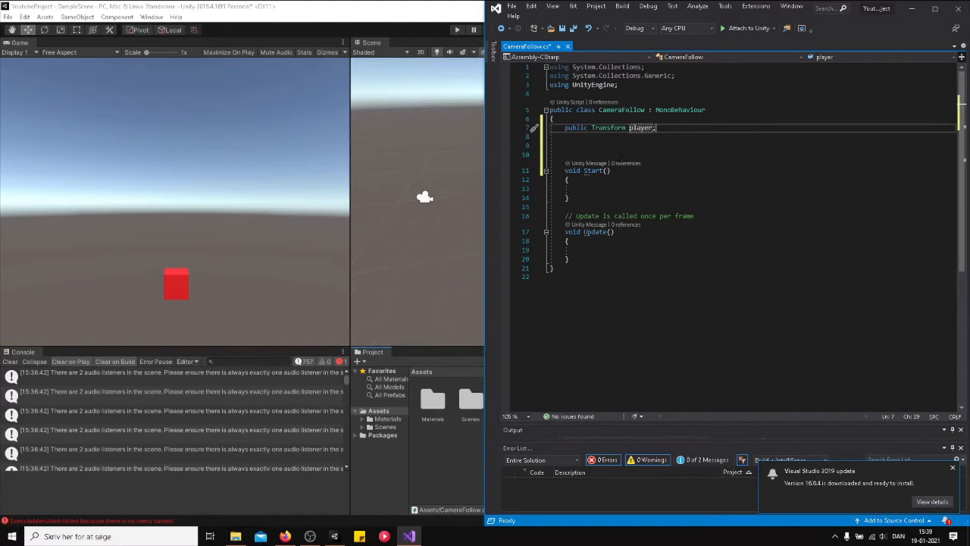
double_click(640, 127)
type("ta")
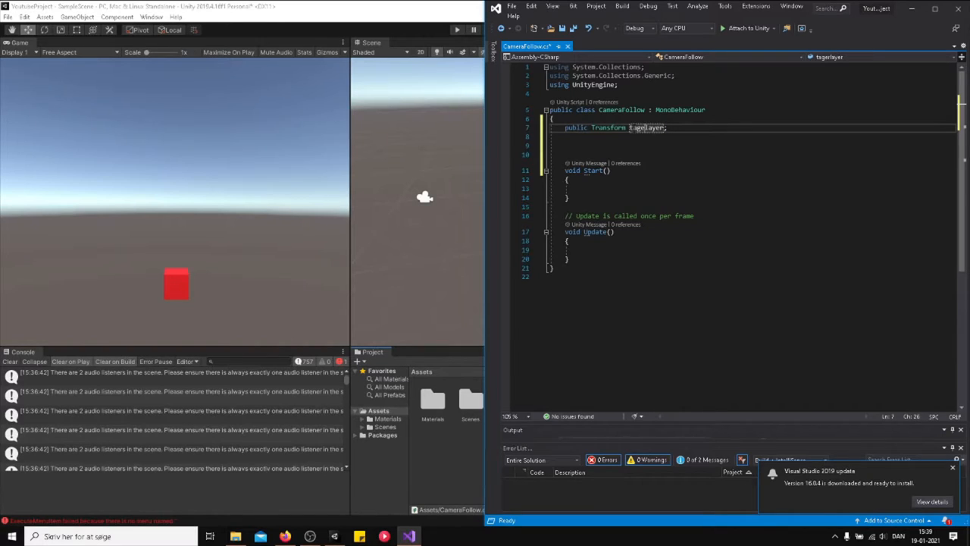
type("rgetP")
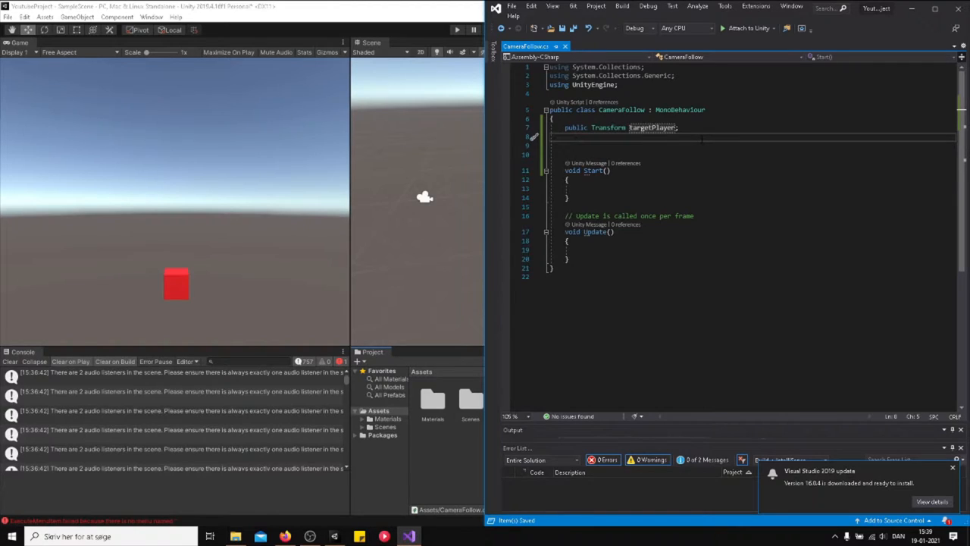
- Begin a 'Vector3 offset =' declaration on a new line below targetPlayer
key("enter")
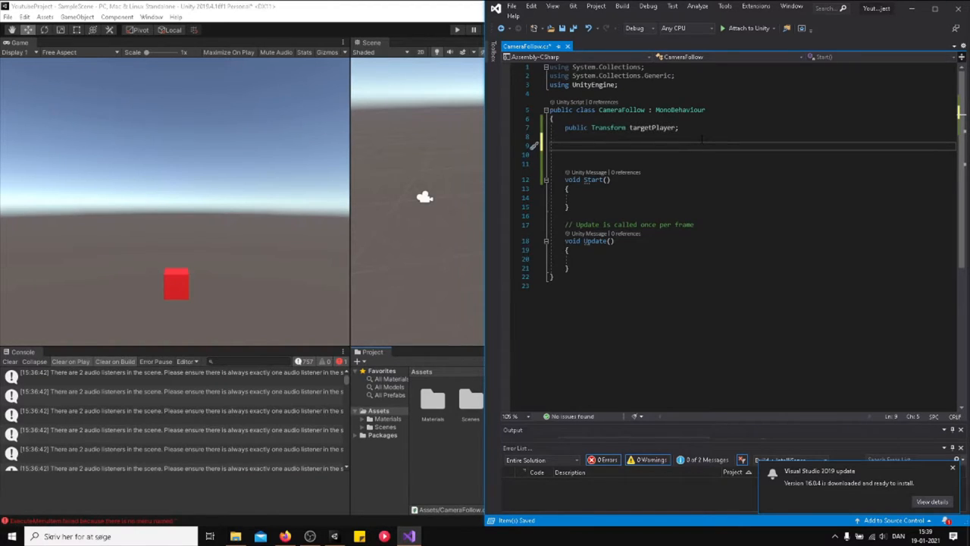
type("Vector3")
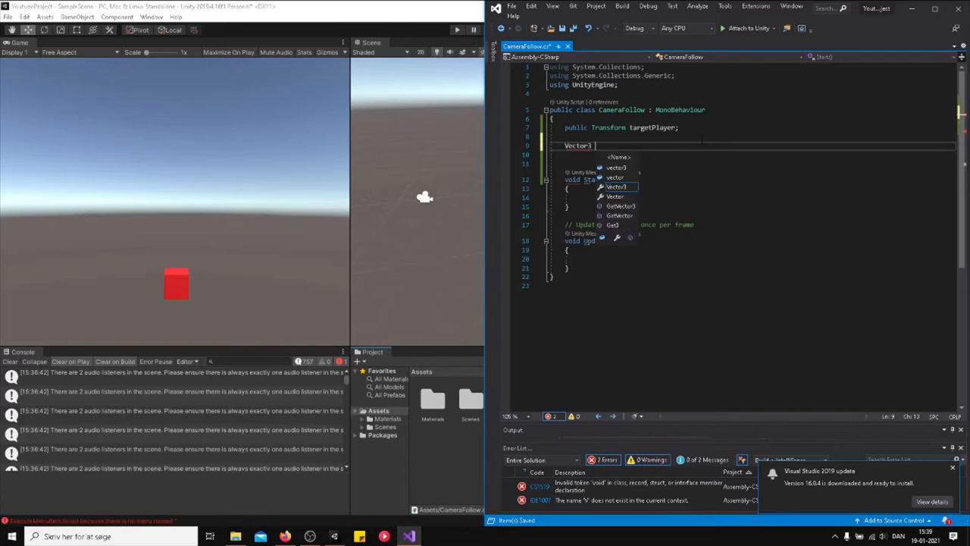
type("offset = new Vector3(0")
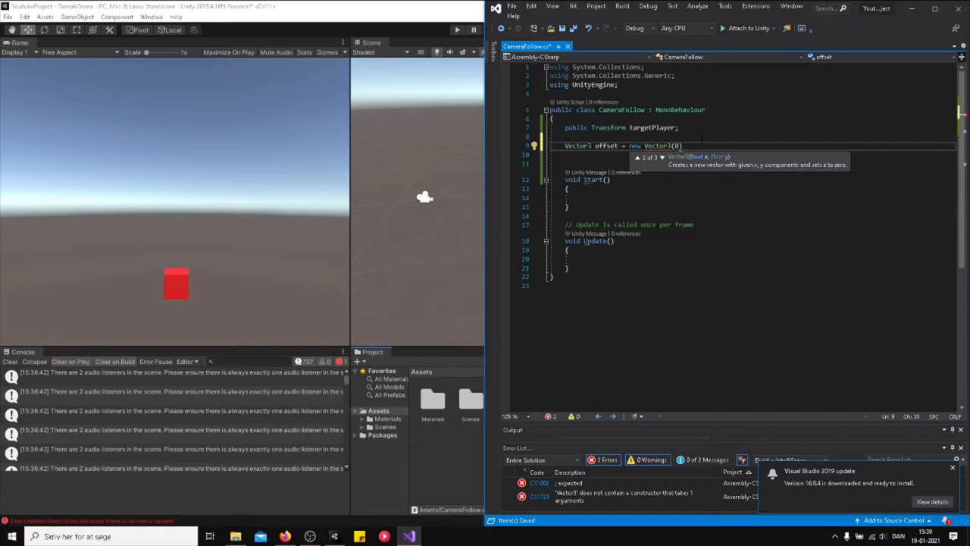
mouse_move(654, 170)
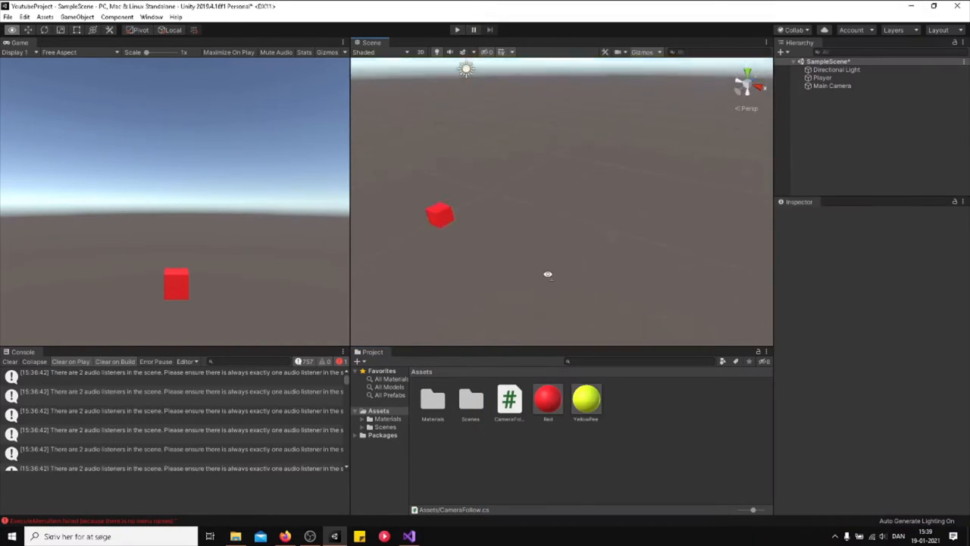
- Check the Player's position, then drag the Main Camera up and back behind the cube
left_click(580, 218)
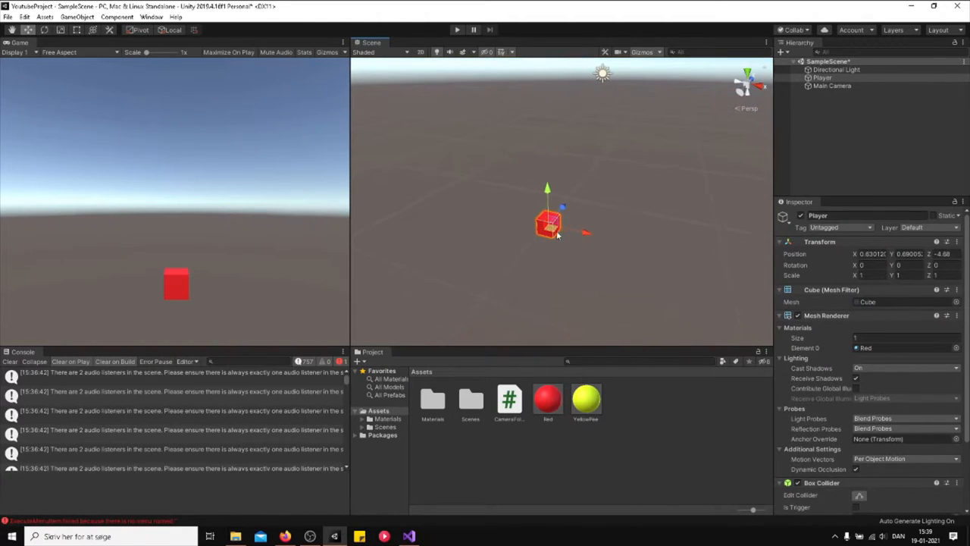
mouse_move(522, 236)
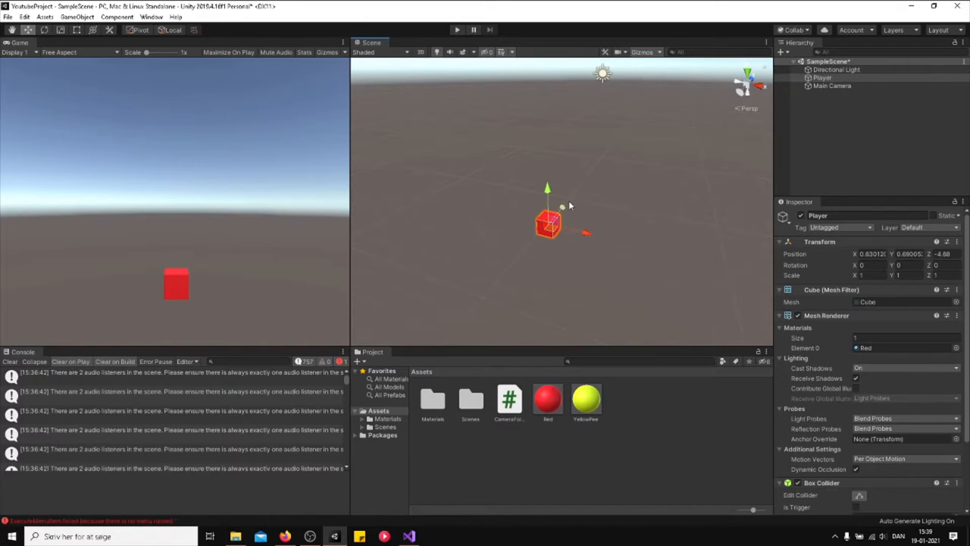
mouse_move(528, 243)
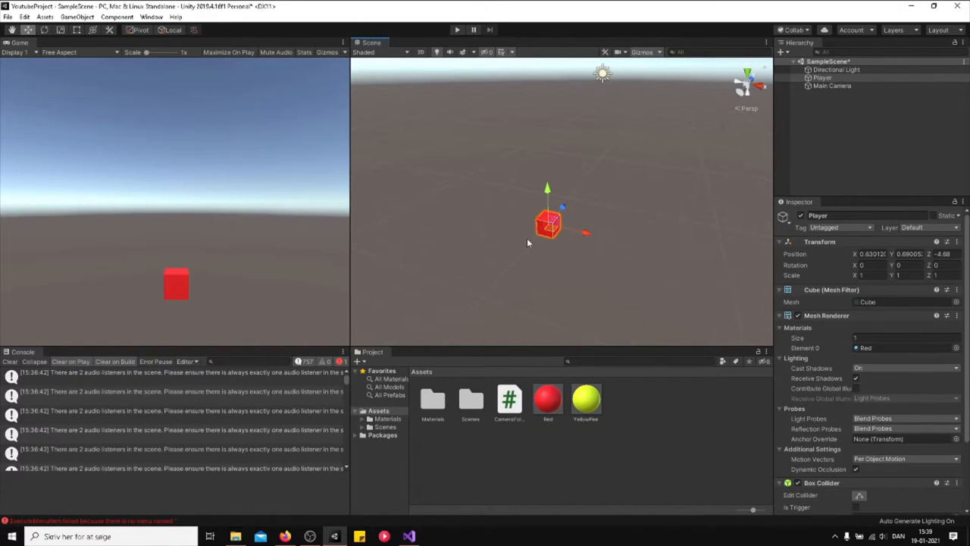
left_click(832, 85)
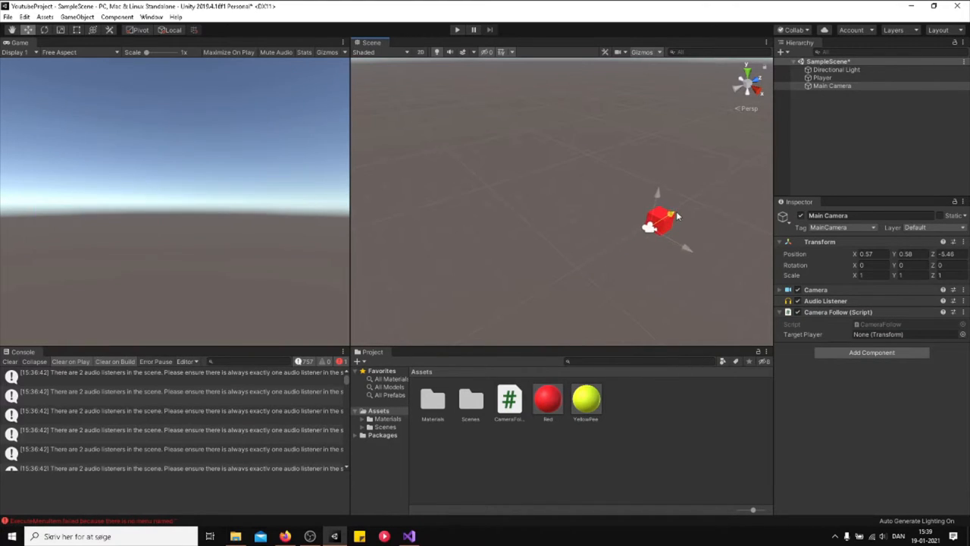
left_click_drag(672, 210, 684, 131)
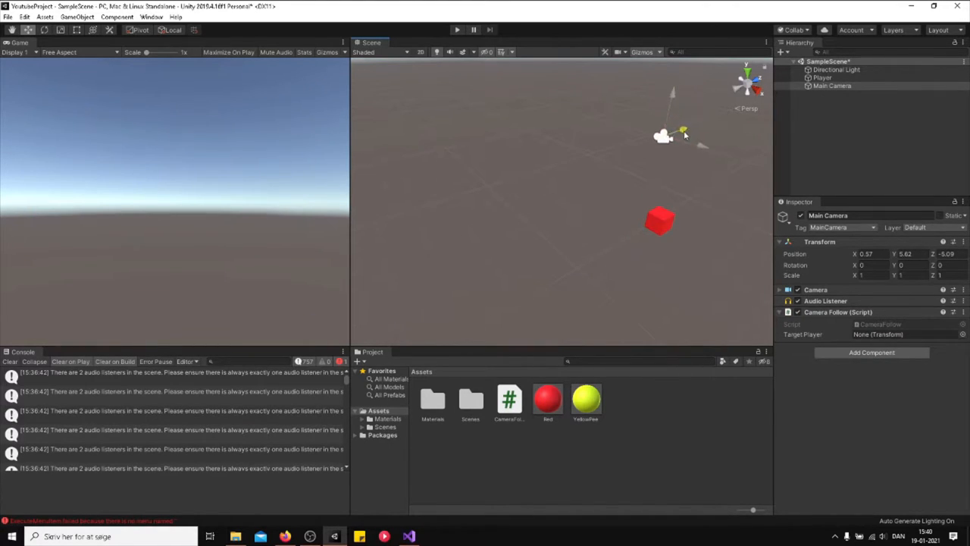
left_click_drag(663, 137, 504, 189)
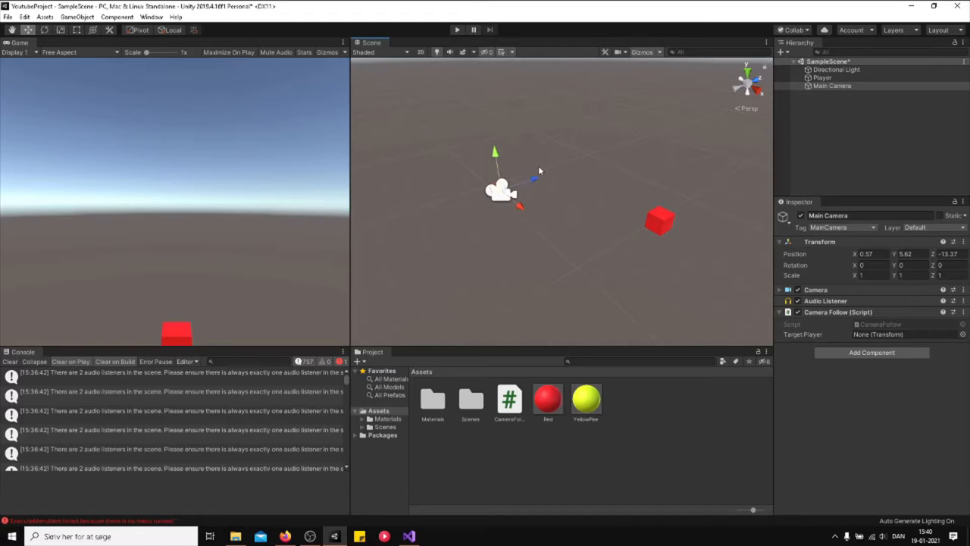
left_click_drag(538, 170, 520, 145)
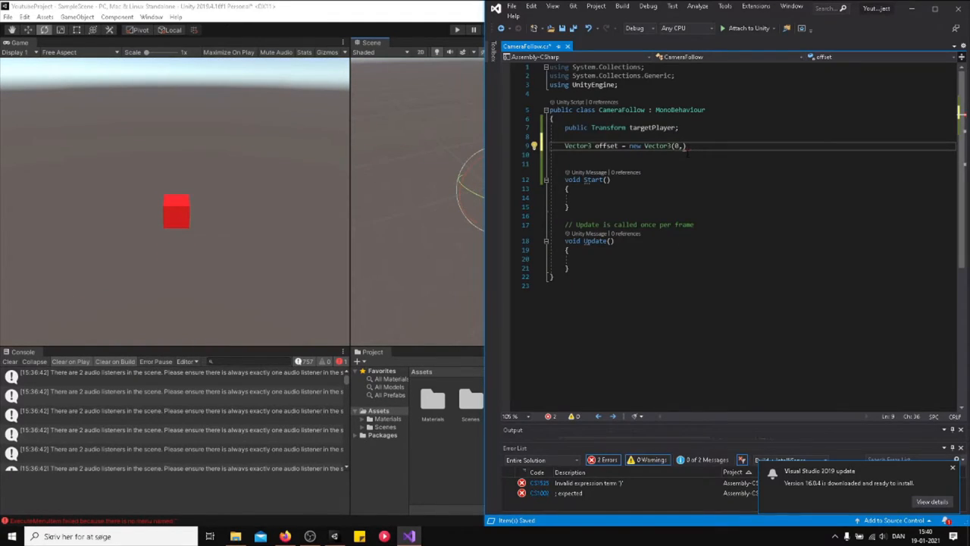
- Set offset to (0, 10, -10) and have Update assign targetPlayer.position + offset, then save
type("10, -10")
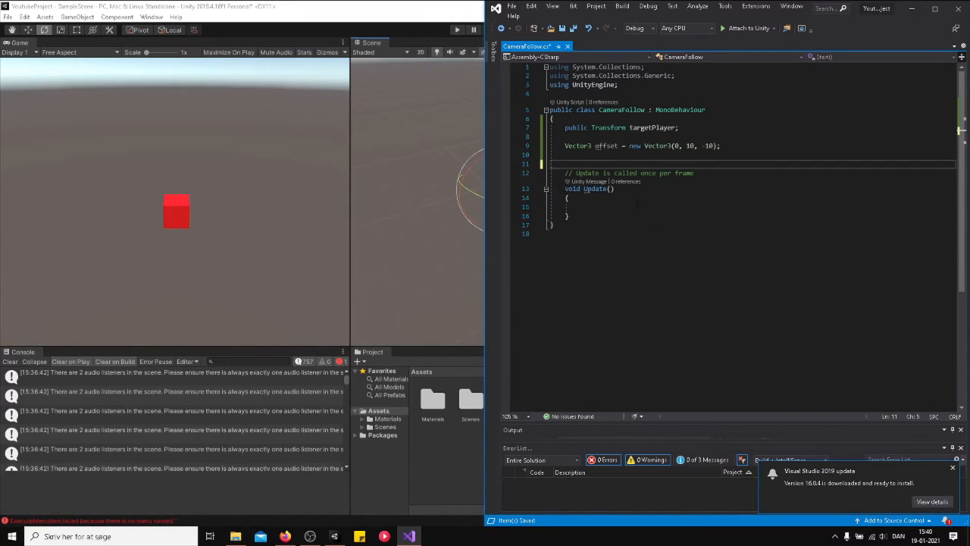
type("transform.posis")
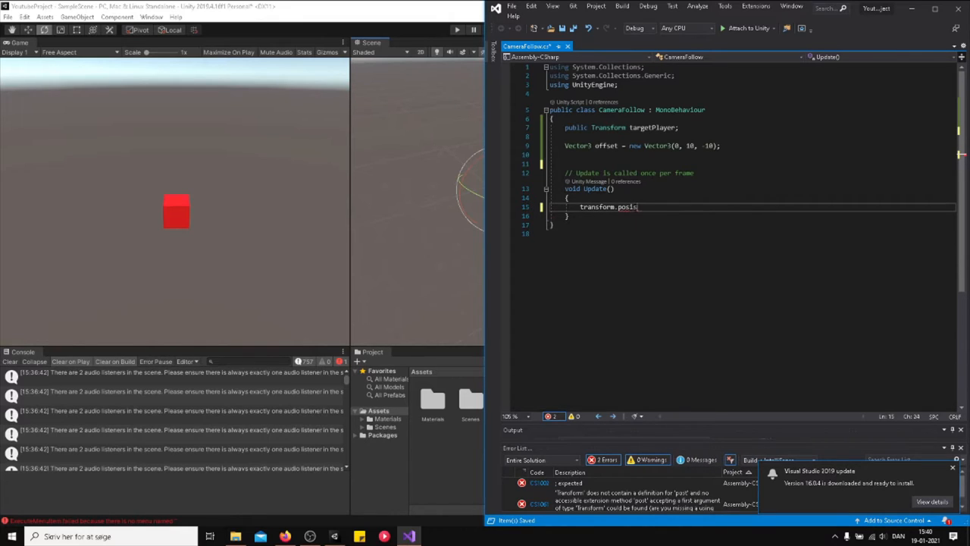
type("tion")
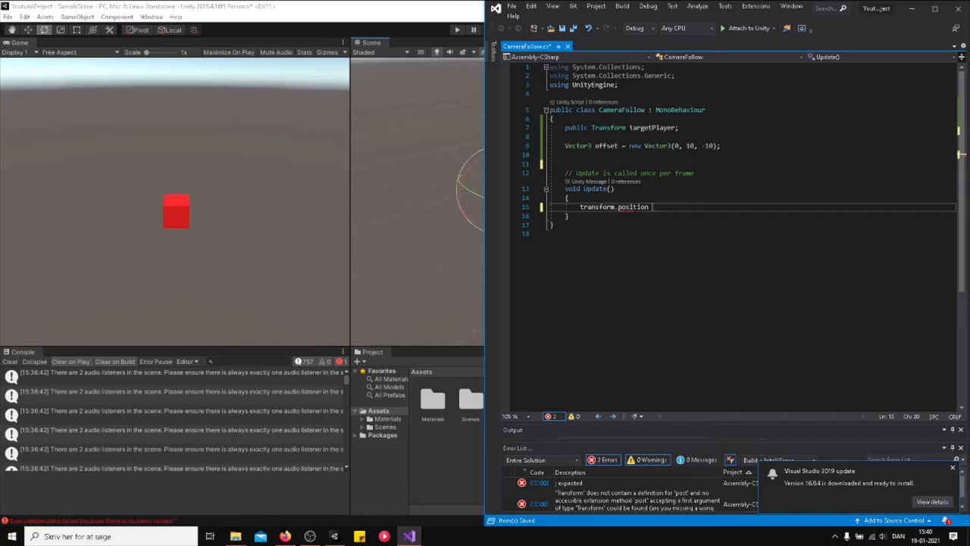
key("Backspace")
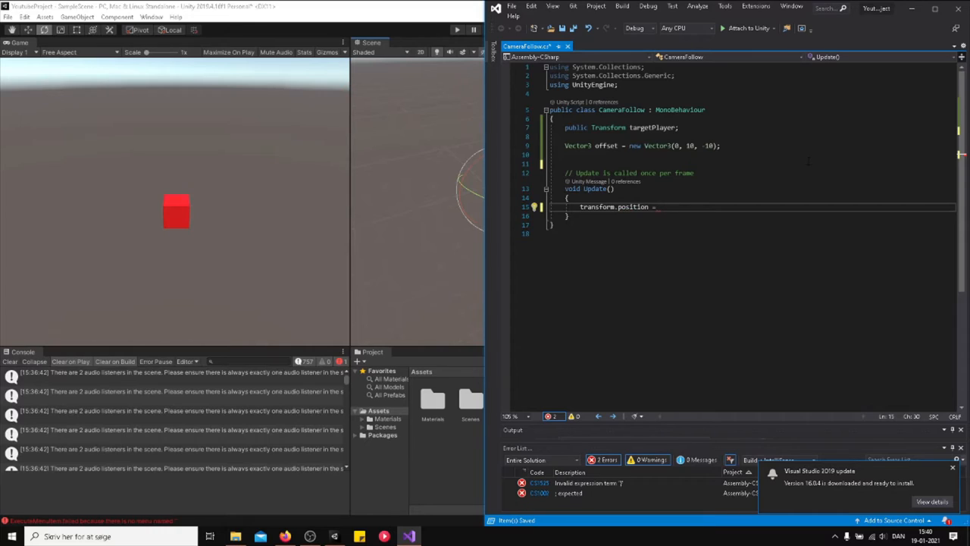
type("tager")
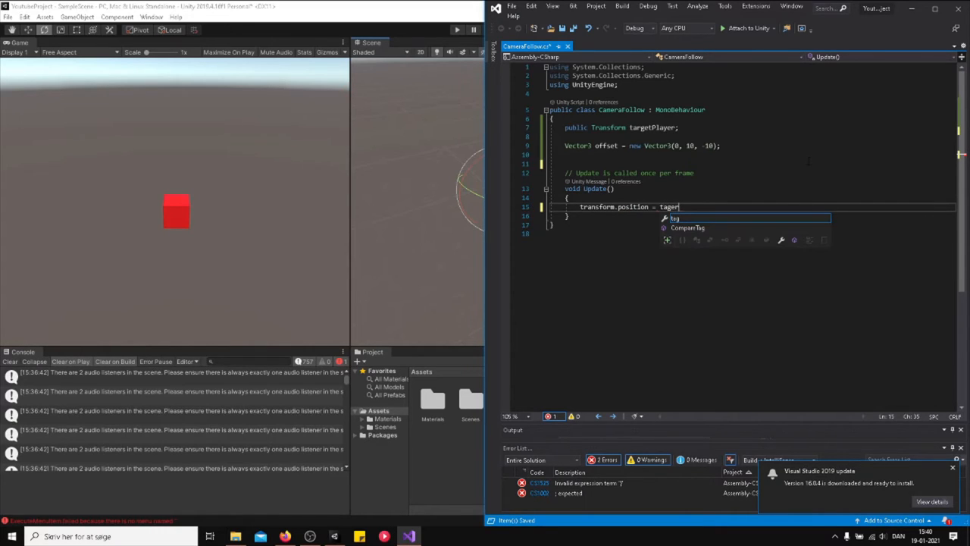
type("t")
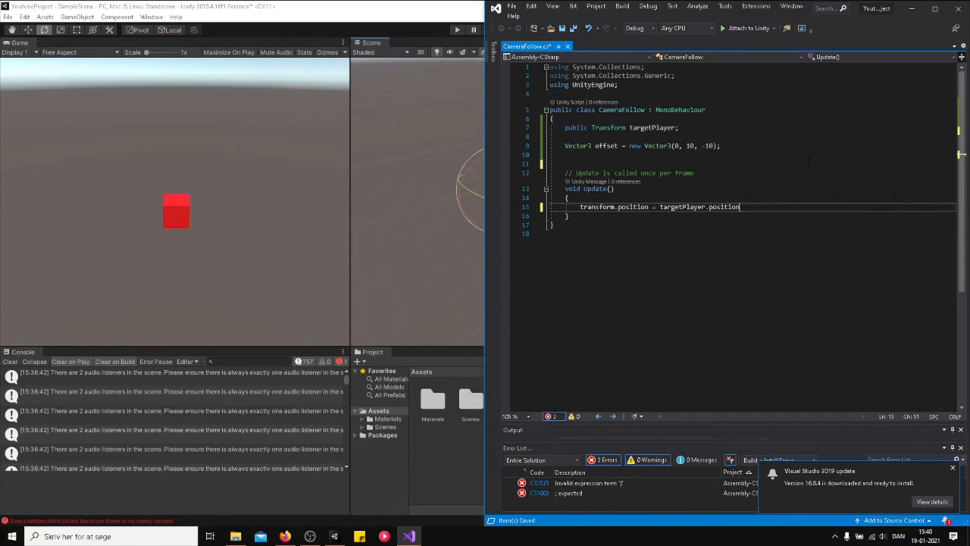
type("+")
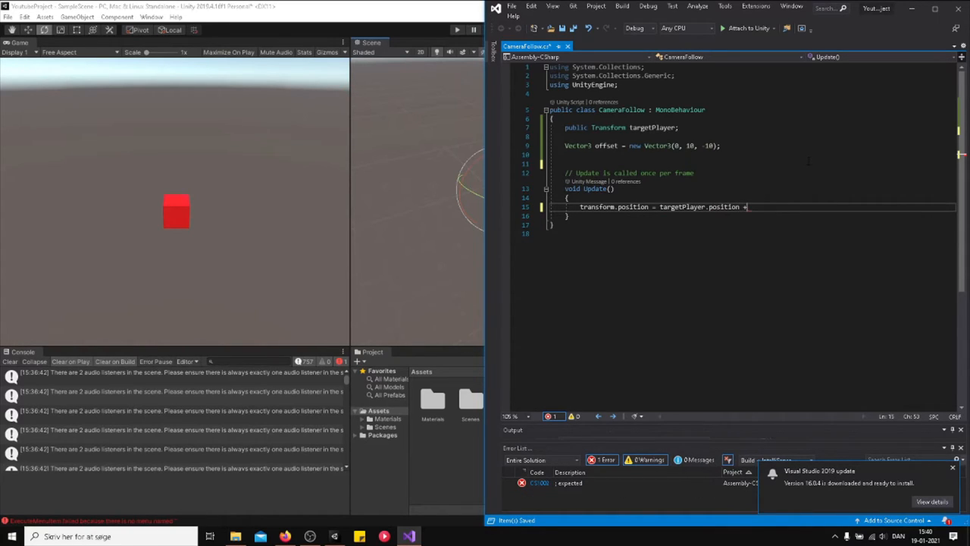
type("offset;")
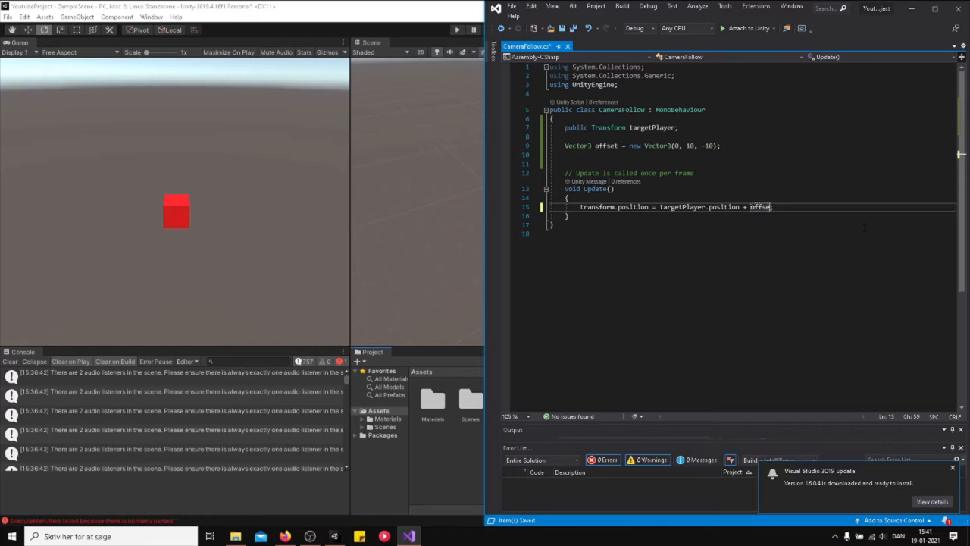
key("Backspace")
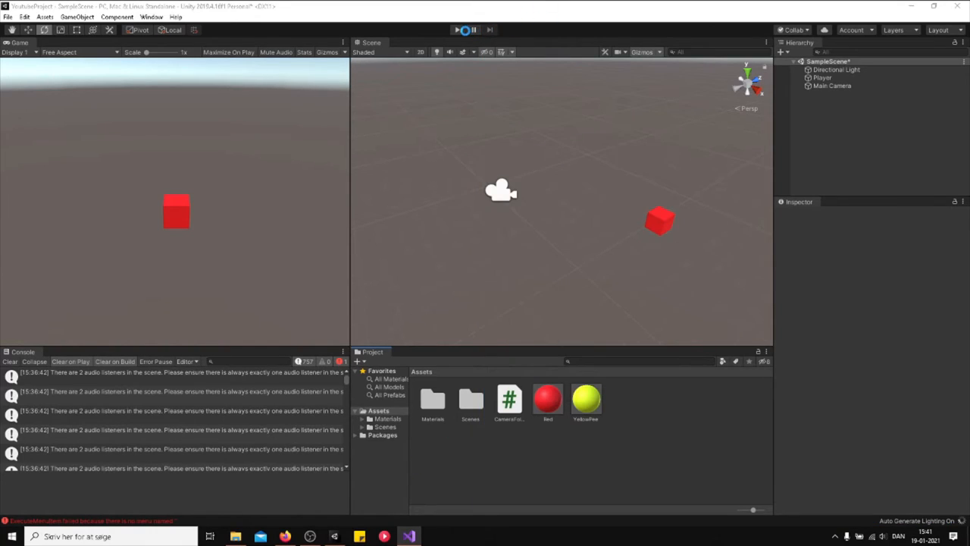
- Assign Player to the Main Camera's Target Player, enter Play mode, and inspect both transforms
left_click(832, 85)
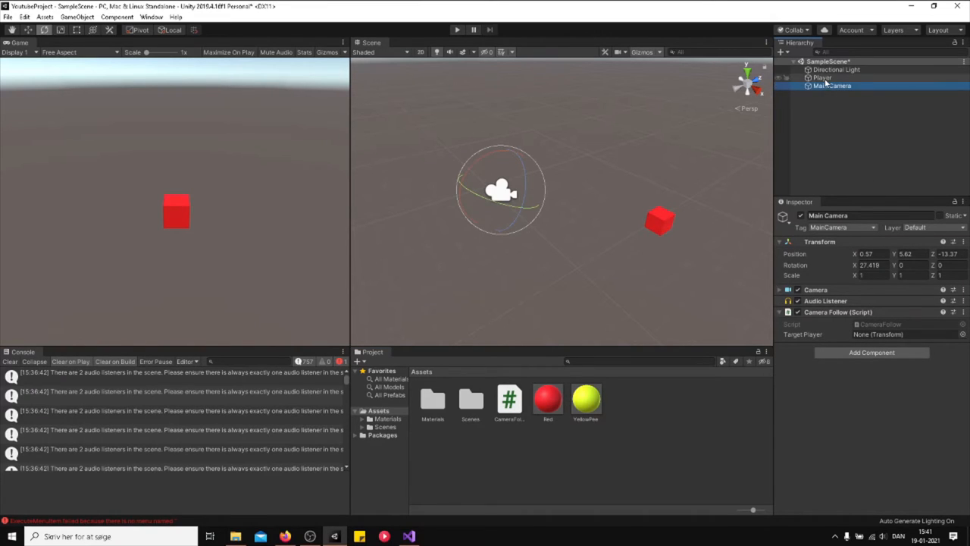
left_click(822, 77)
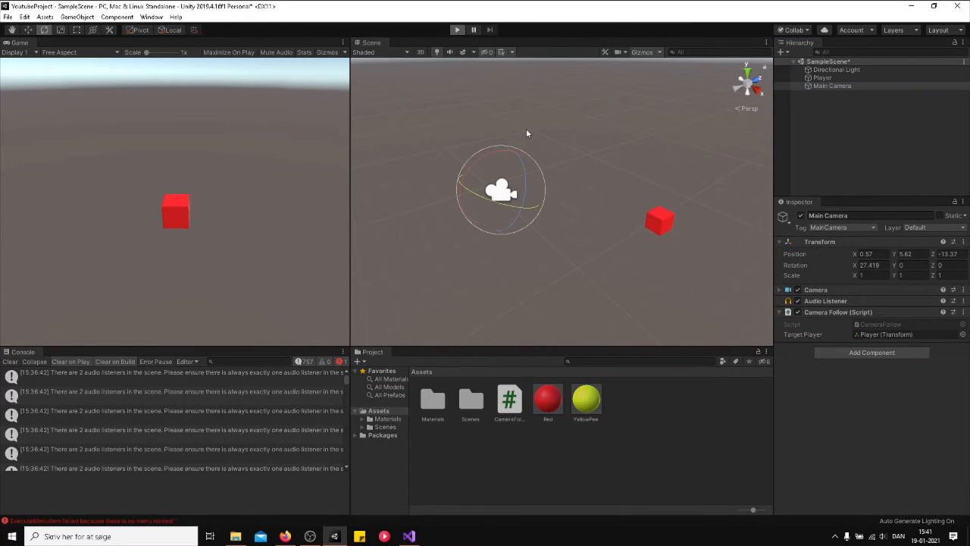
left_click(457, 30)
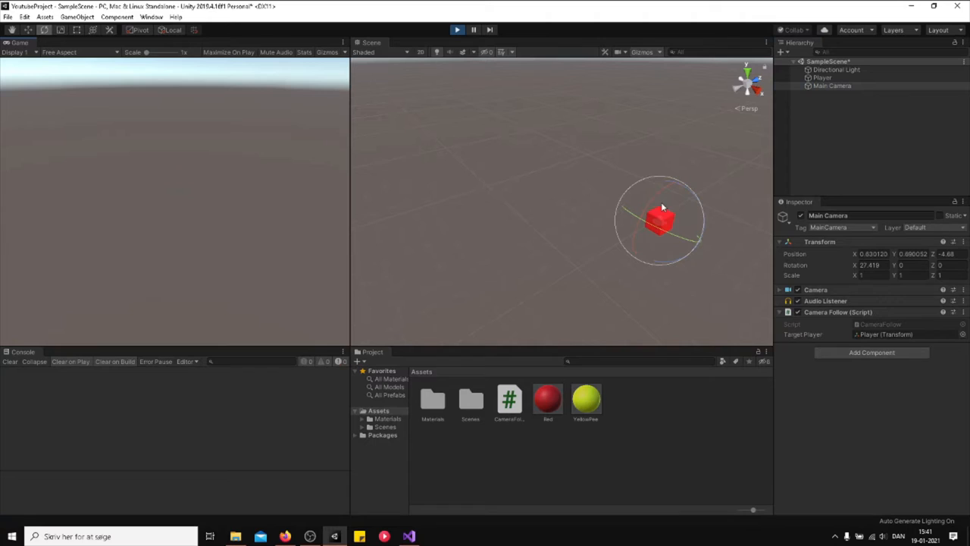
left_click(822, 78)
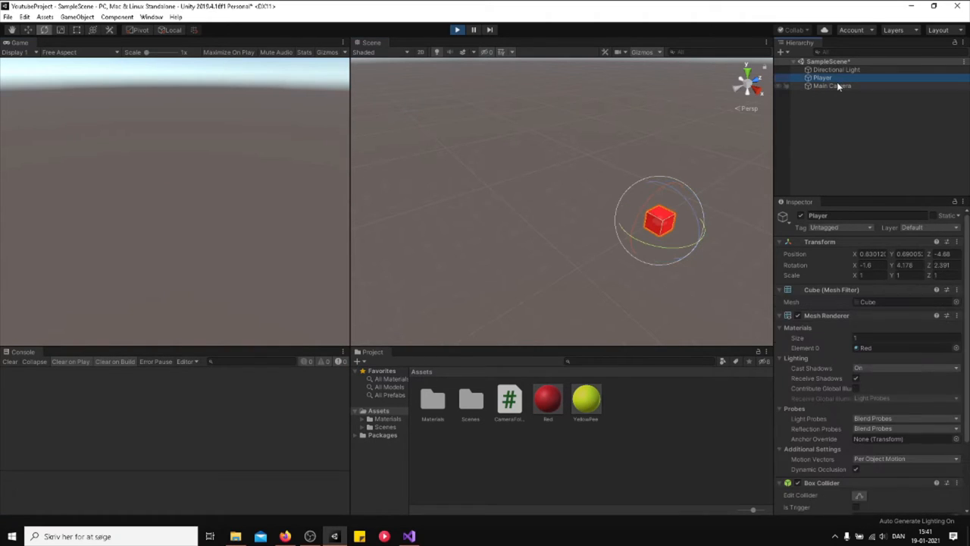
left_click(832, 85)
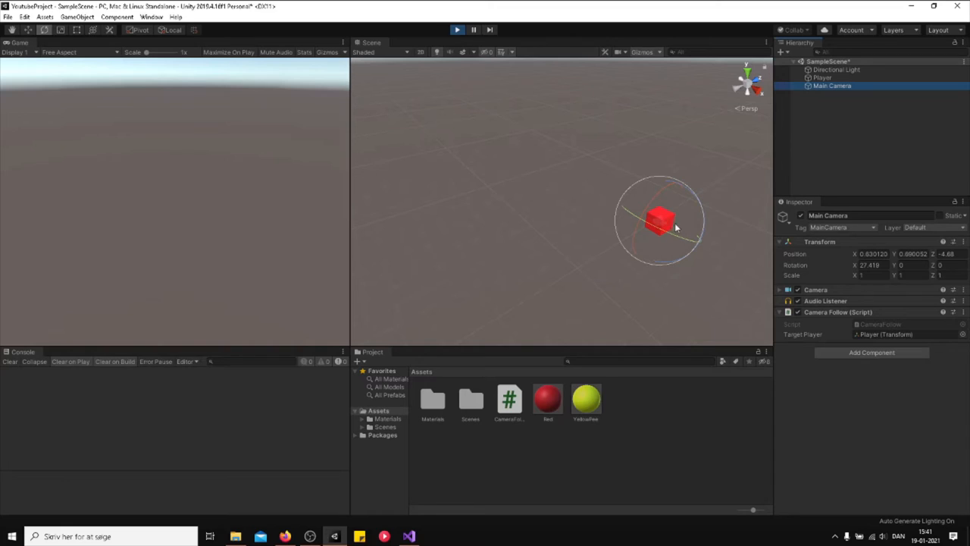
mouse_move(681, 227)
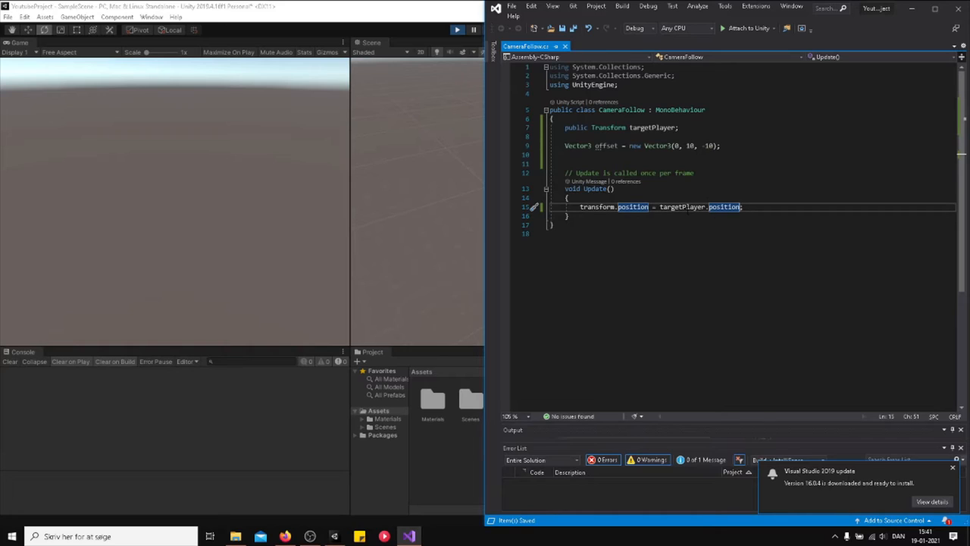
- Append '+ offset' after targetPlayer.position on line 15
left_click(457, 29)
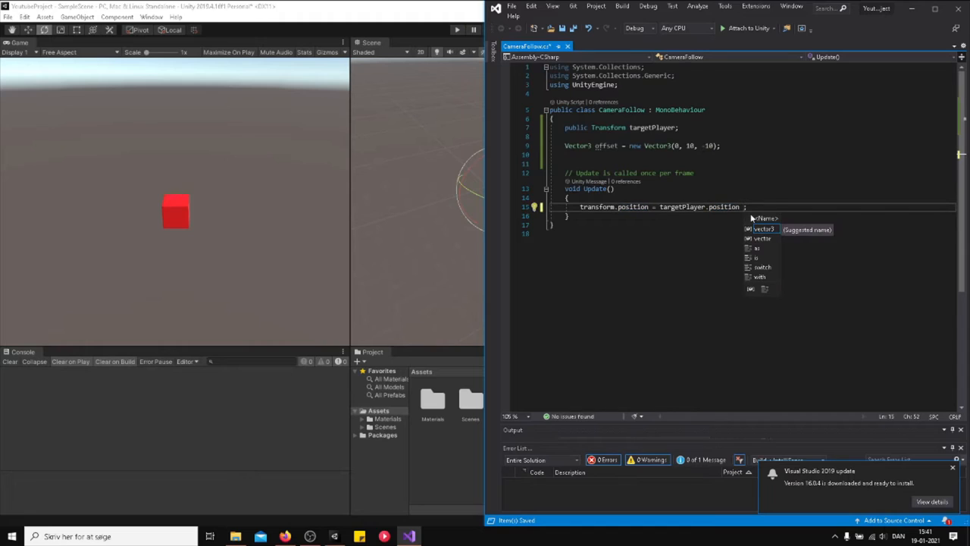
type("+ off")
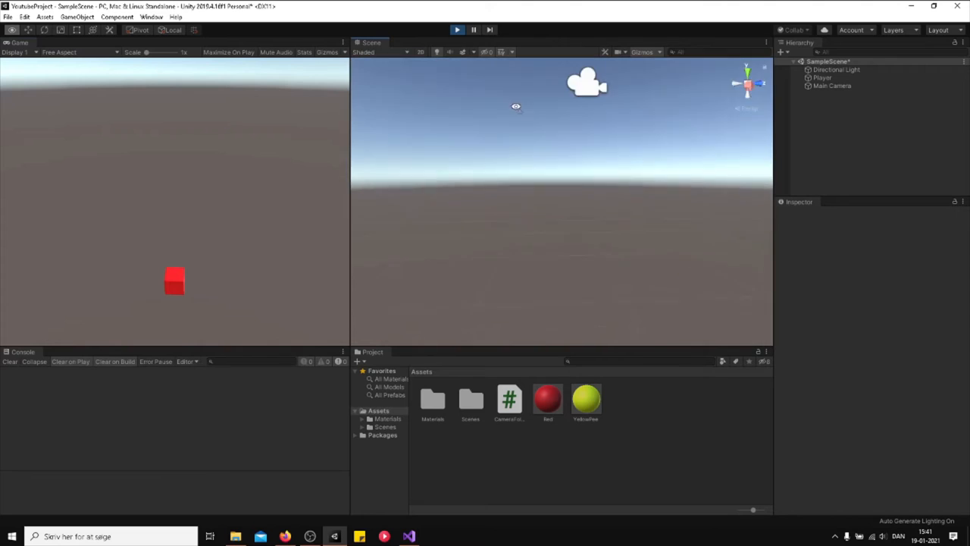
- During Play mode, check the Main Camera's Transform, then drag the Player cube across the ground twice
left_click(832, 86)
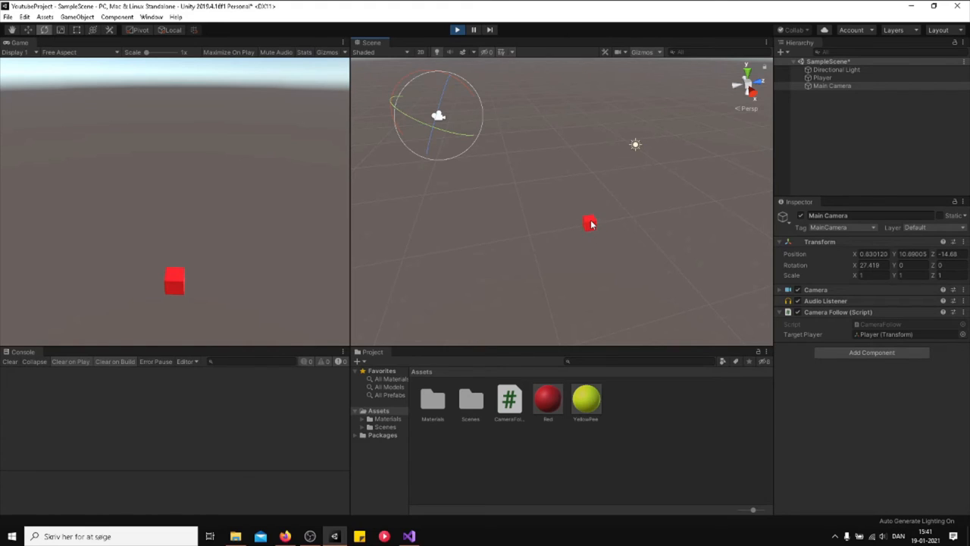
mouse_move(567, 174)
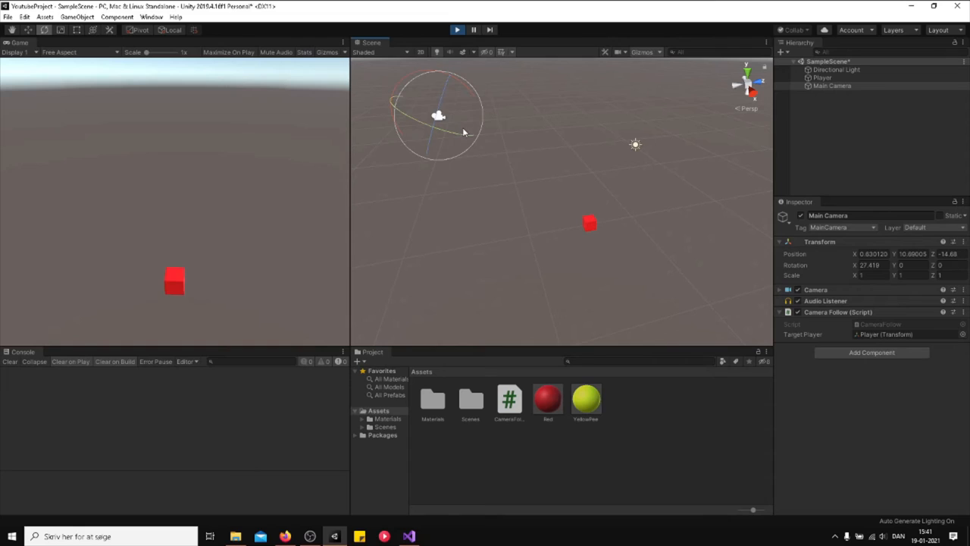
mouse_move(555, 180)
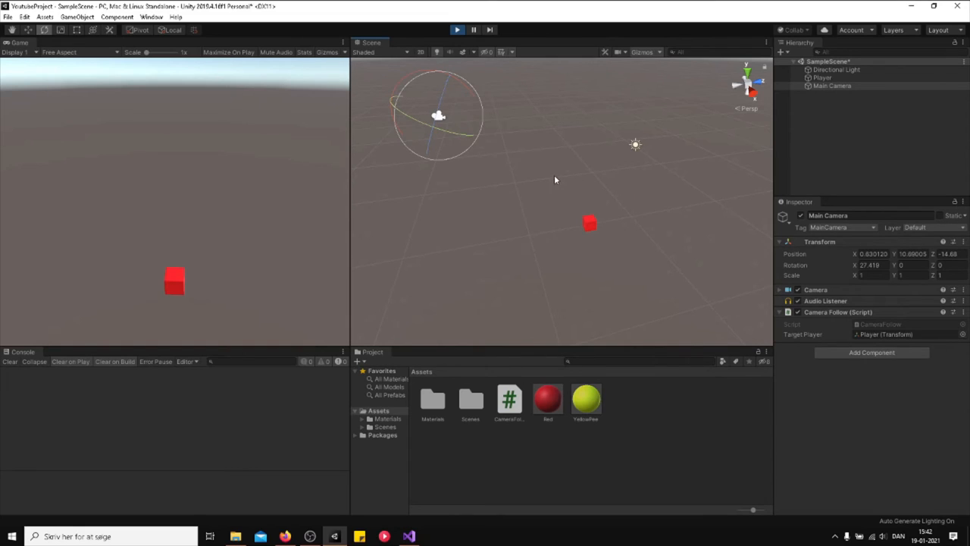
mouse_move(531, 226)
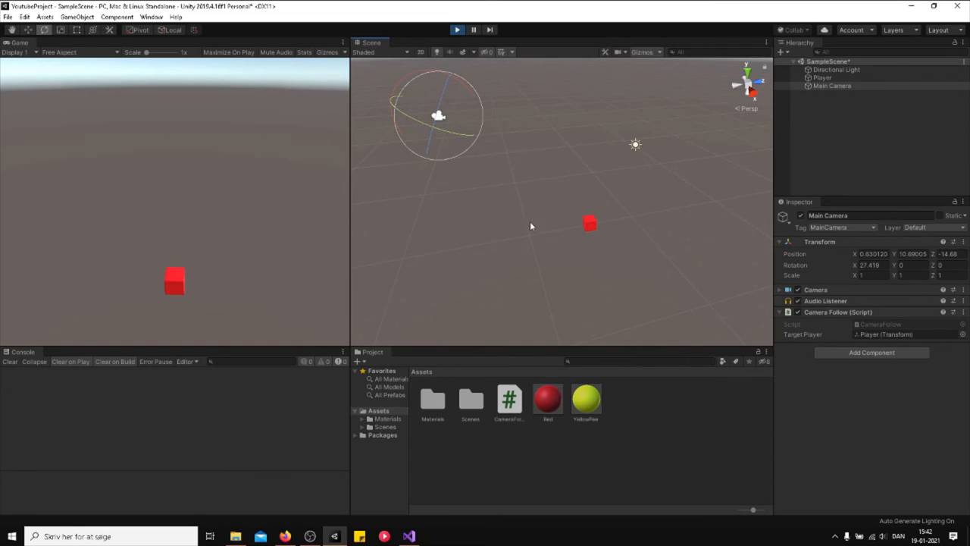
left_click(589, 222)
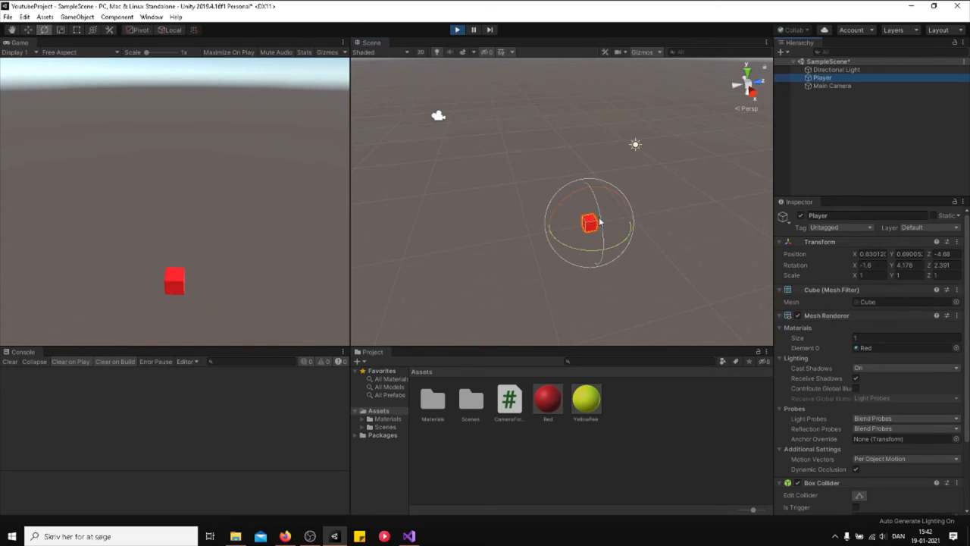
left_click_drag(590, 222, 652, 212)
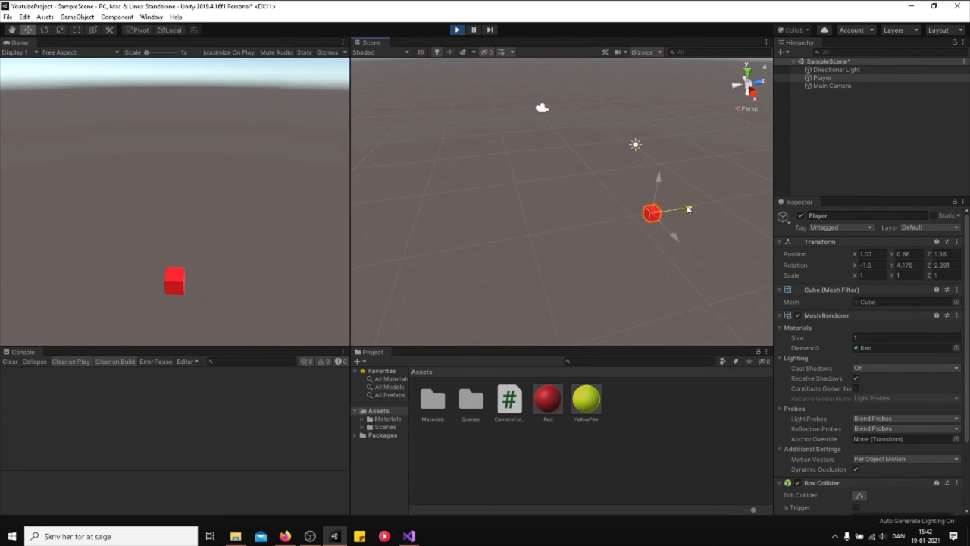
left_click_drag(652, 212, 617, 218)
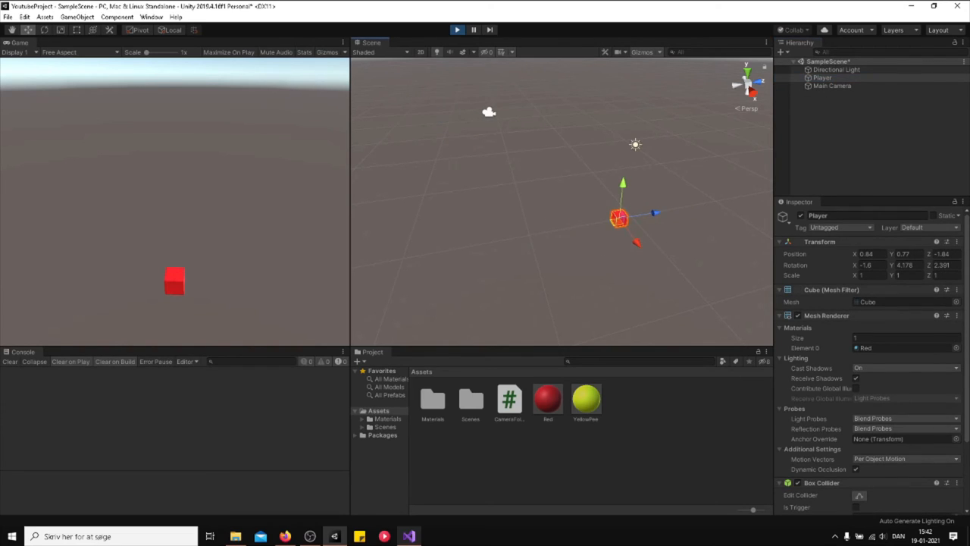